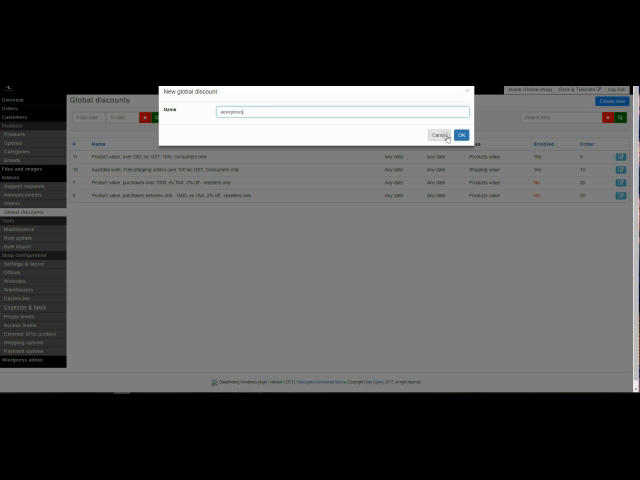
# Add a new global discount from the Global discounts list and reach its edit form.
pyautogui.click(462, 134)
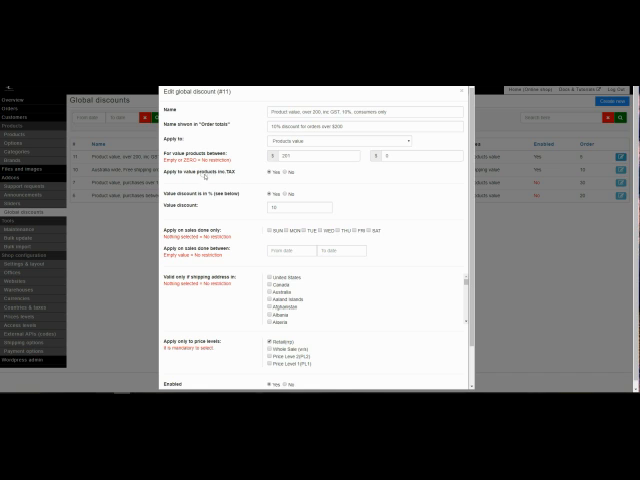
# Set the Apply to choice for the discount's product-value conditions.
pyautogui.click(264, 174)
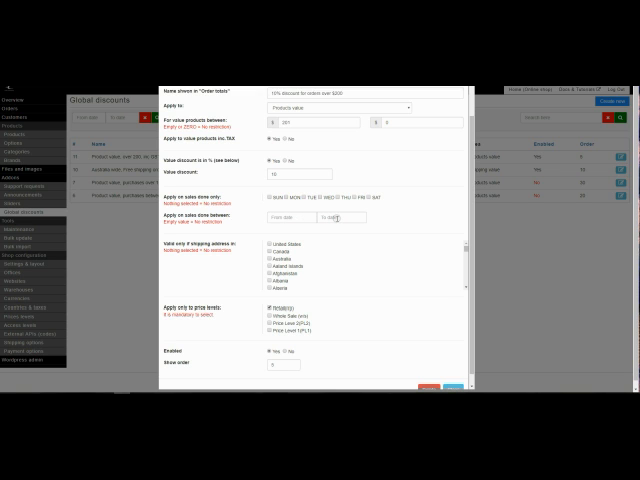
# Tick the customer price level checkboxes under Apply only to price levels.
pyautogui.click(290, 218)
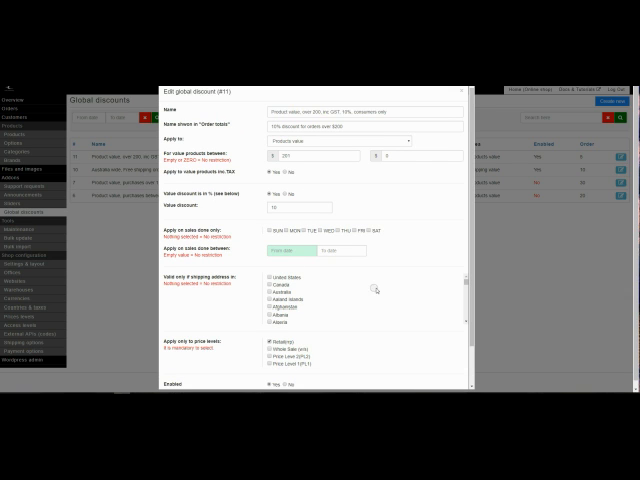
pyautogui.scroll(-3)
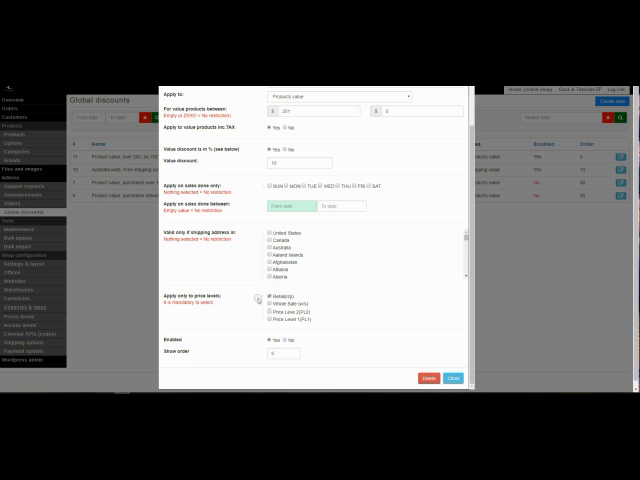
pyautogui.click(264, 302)
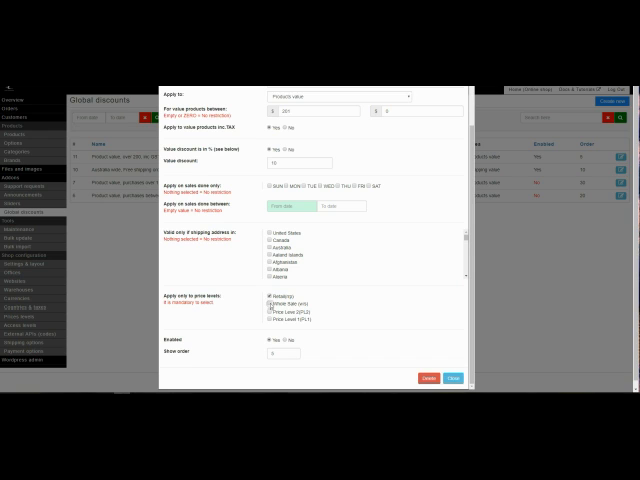
pyautogui.click(270, 302)
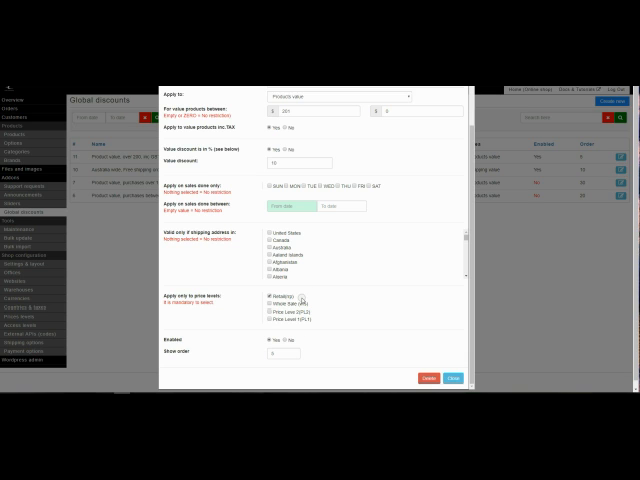
pyautogui.click(268, 302)
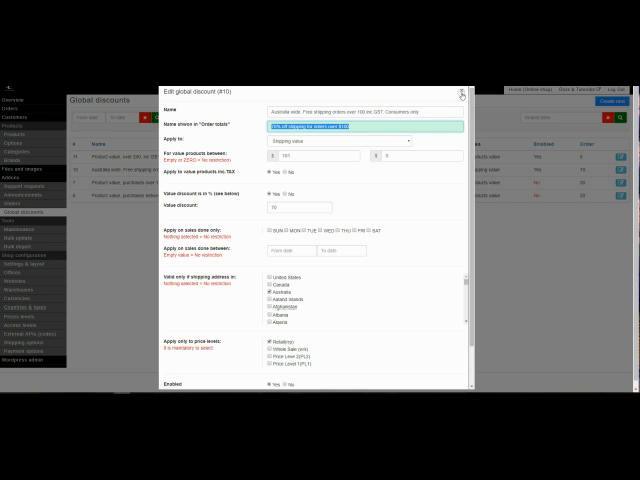
# Save the edited global discount so the list shows three discounts.
pyautogui.click(460, 94)
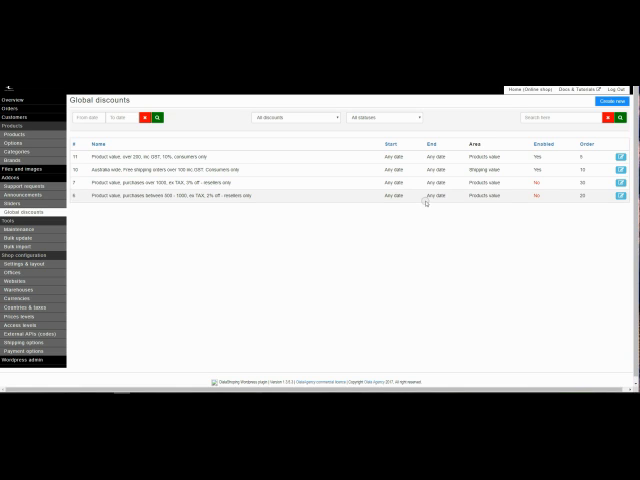
pyautogui.moveTo(418, 238)
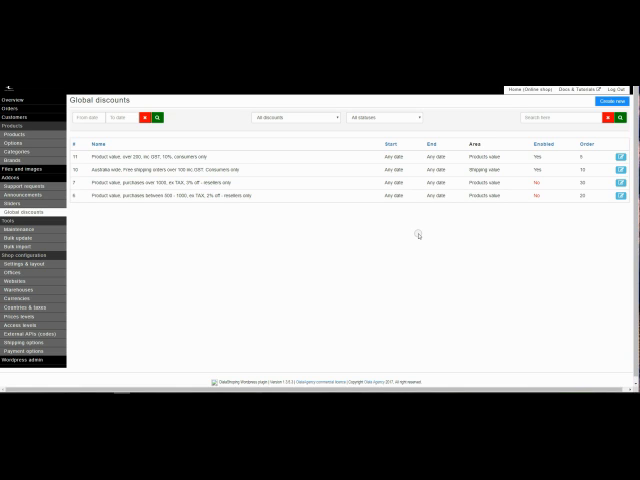
pyautogui.moveTo(412, 212)
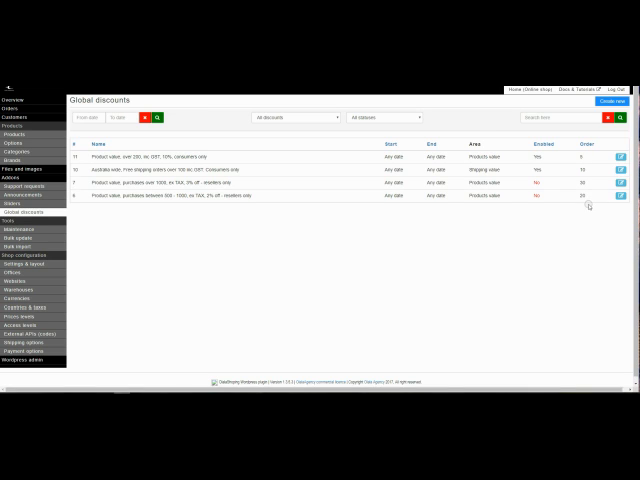
pyautogui.moveTo(260, 280)
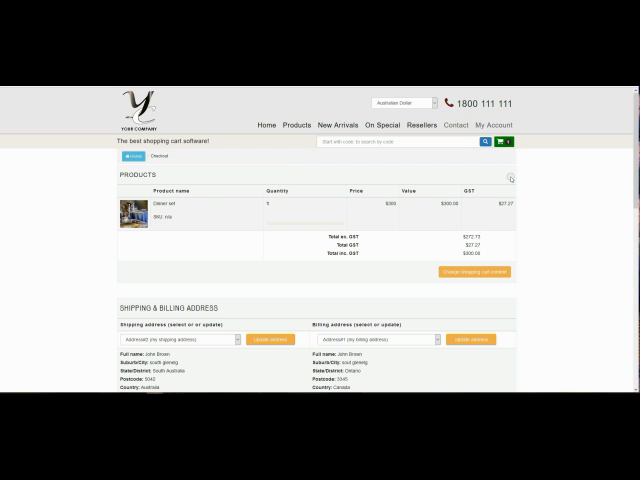
pyautogui.click(504, 142)
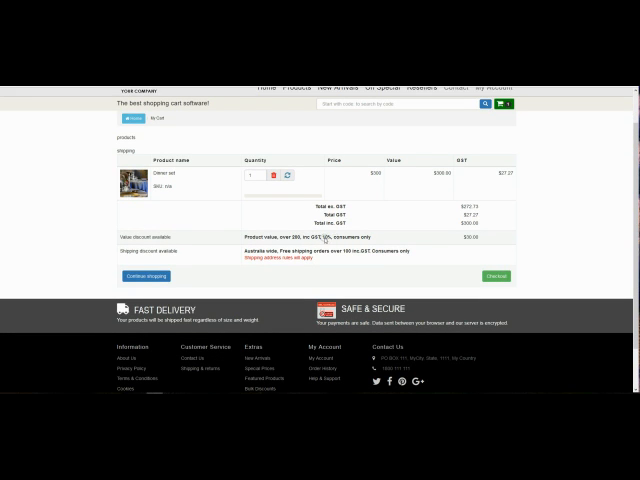
pyautogui.moveTo(436, 238)
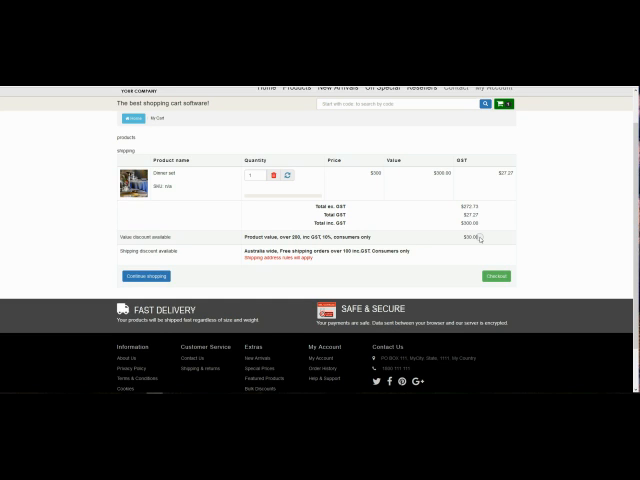
pyautogui.moveTo(240, 258)
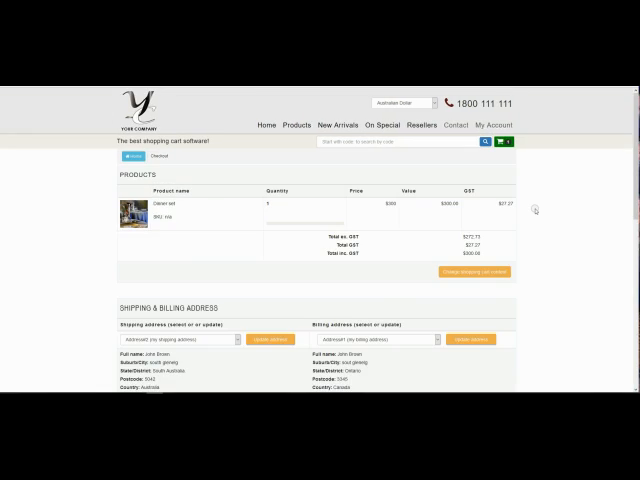
# Select a paid shipping option and view the order totals with discount and free-shipping lines.
pyautogui.scroll(-3)
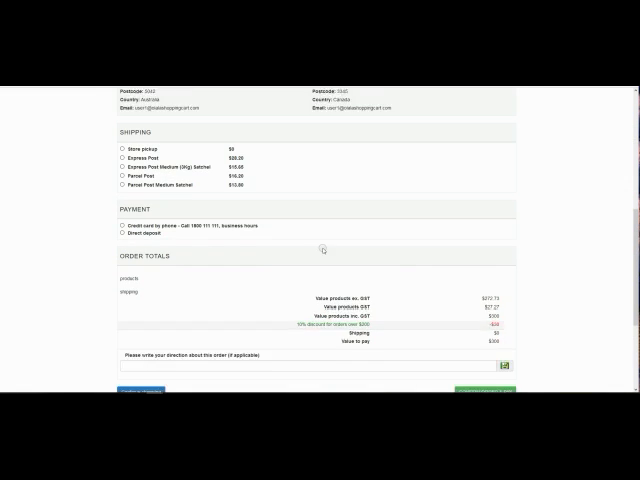
pyautogui.scroll(-3)
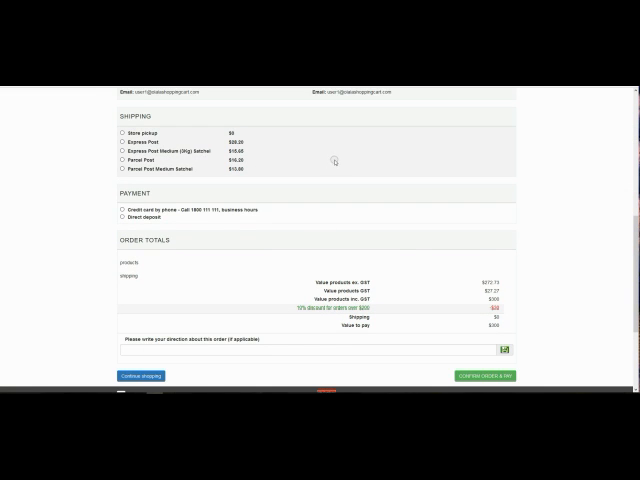
pyautogui.click(116, 154)
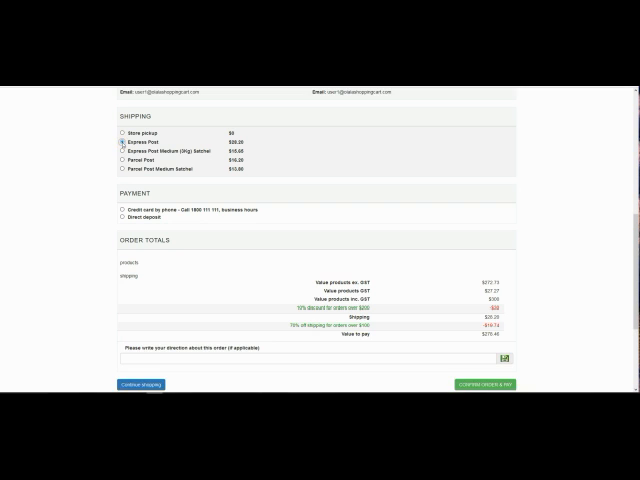
pyautogui.scroll(-3)
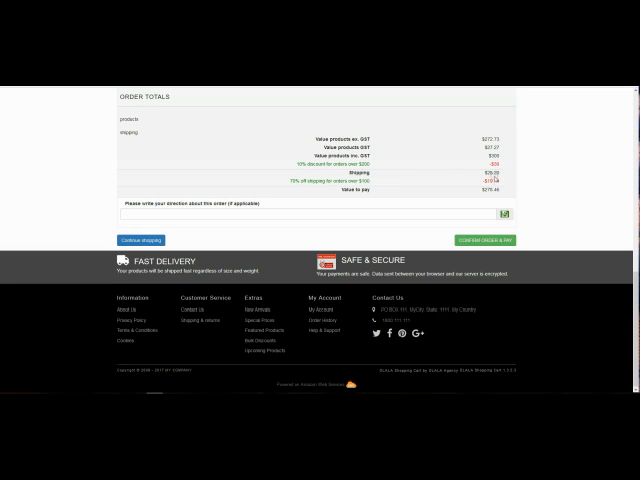